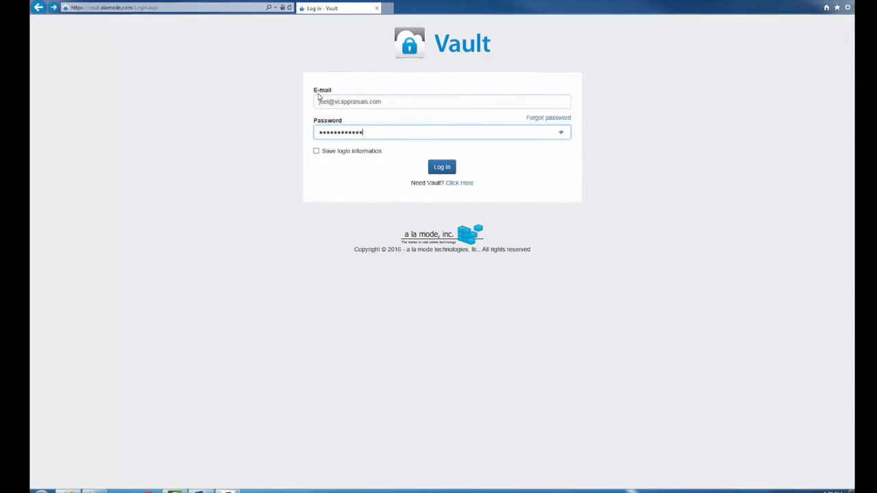
- Log in to the Vault and sort the stored appraisal files by Major Form
left_click(442, 167)
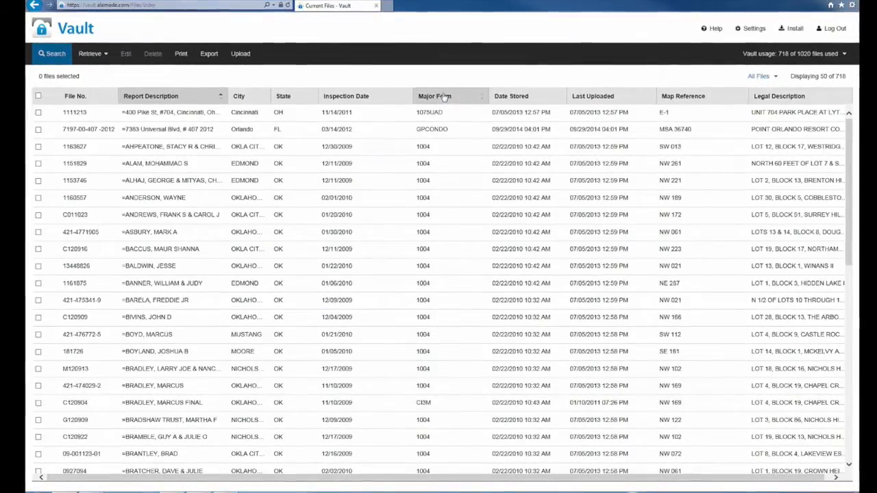
left_click(434, 95)
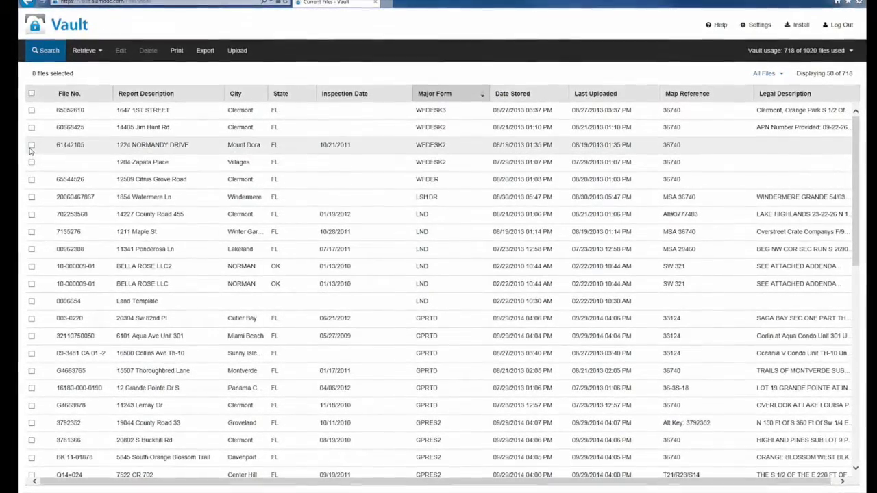
left_click(32, 144)
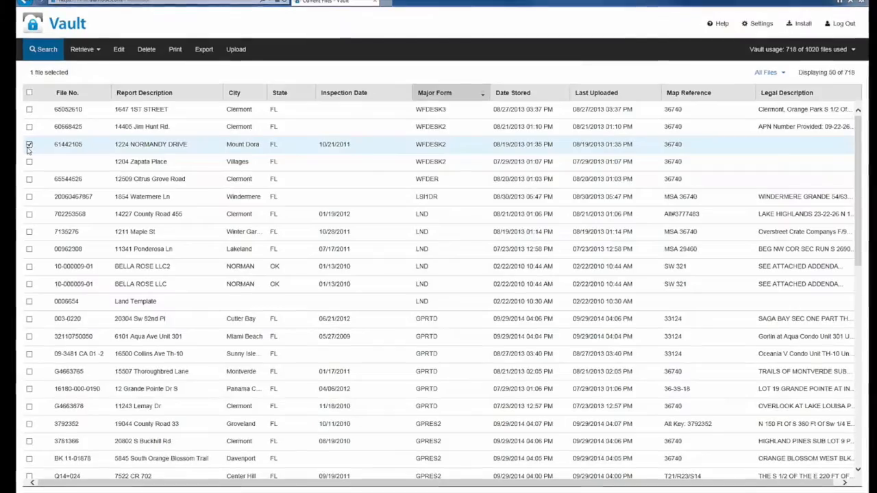
mouse_move(80, 48)
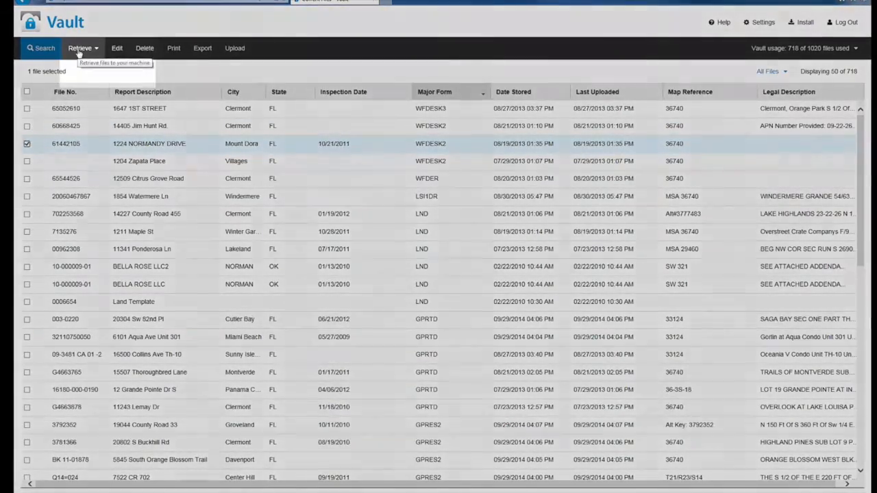
left_click(79, 48)
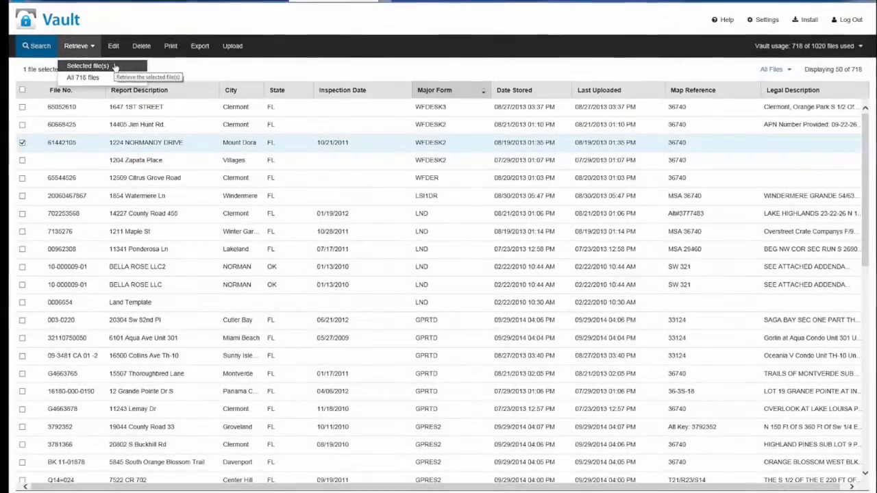
left_click(88, 66)
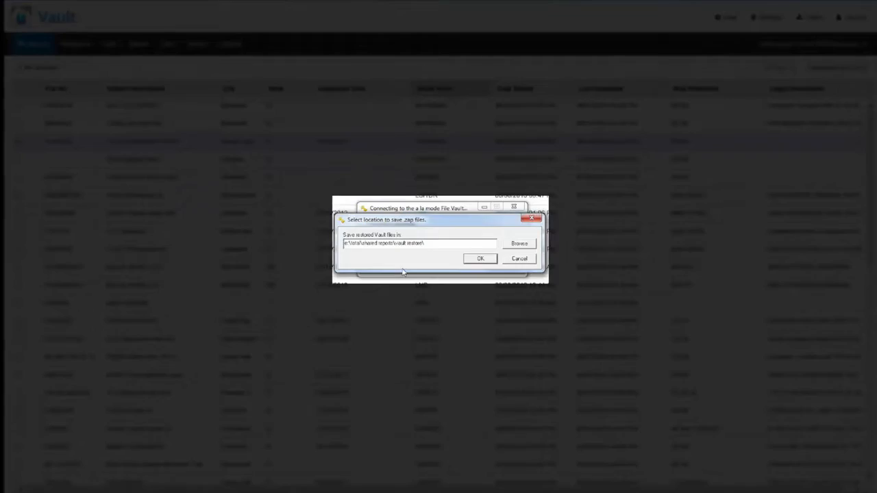
left_click(479, 258)
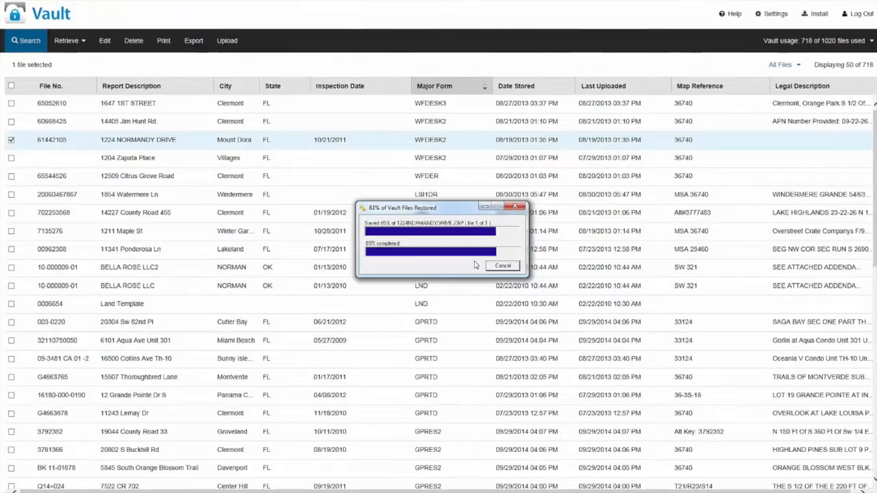